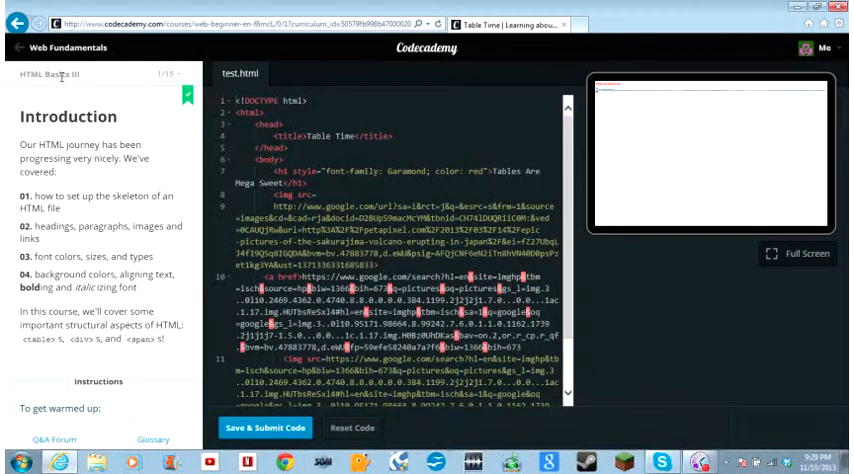
- Open lesson 2, put an empty <table></table> in index.html's body, and submit it
left_click(163, 76)
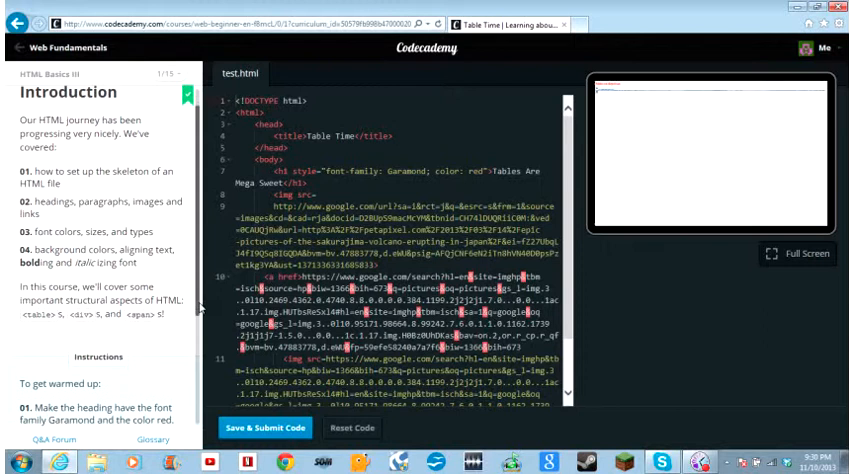
scroll("down", 3)
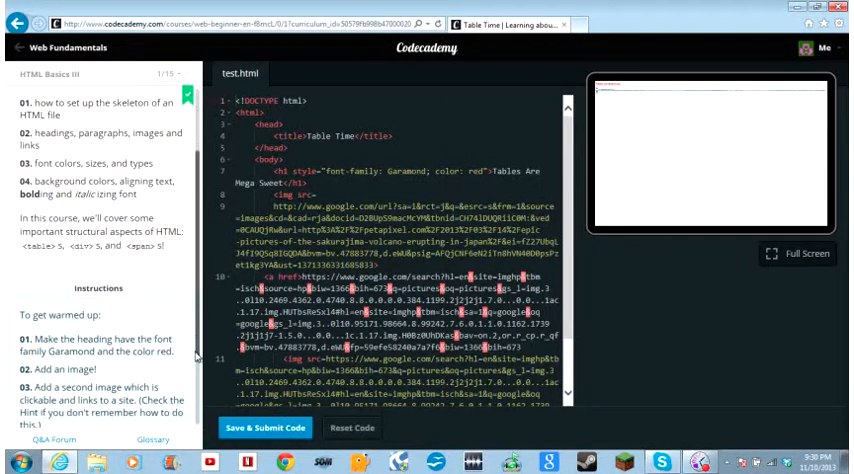
scroll("down", 3)
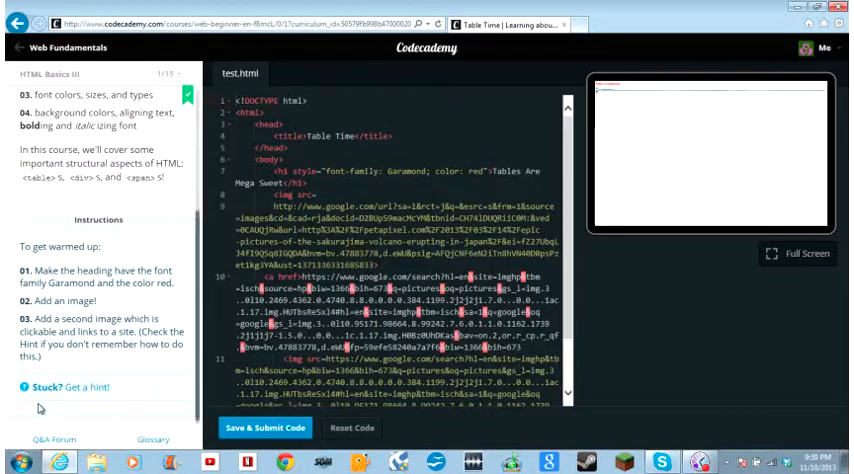
left_click(832, 28)
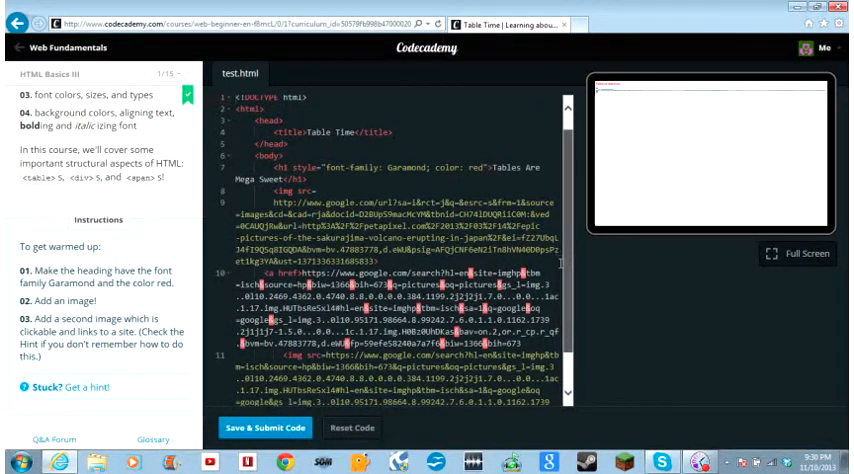
scroll("down", 3)
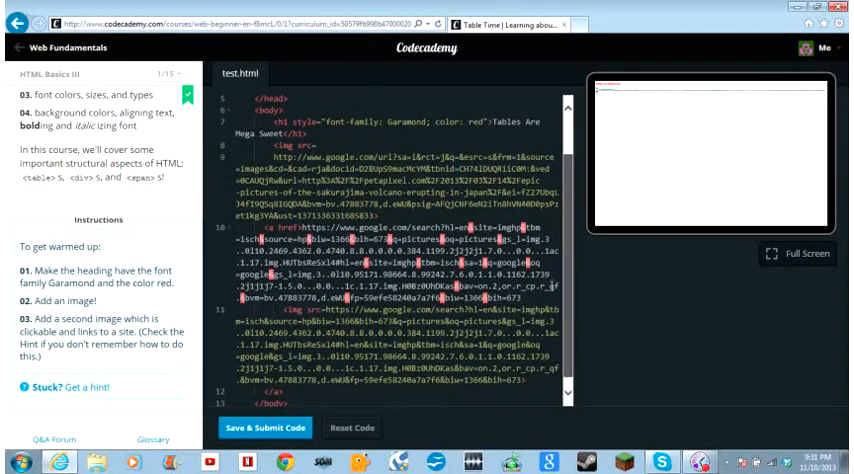
scroll("down", 3)
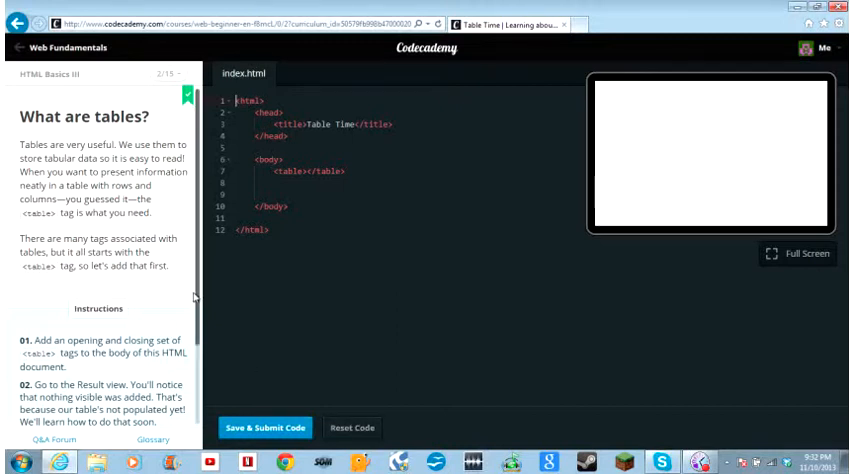
scroll("down", 3)
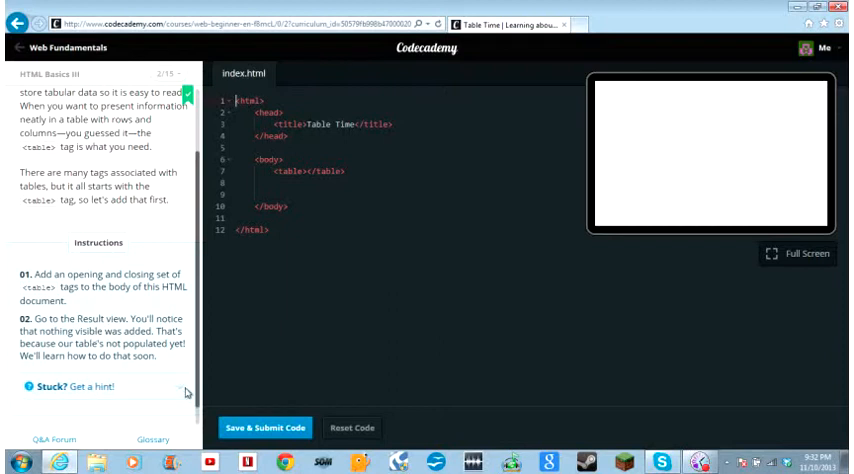
left_click(264, 427)
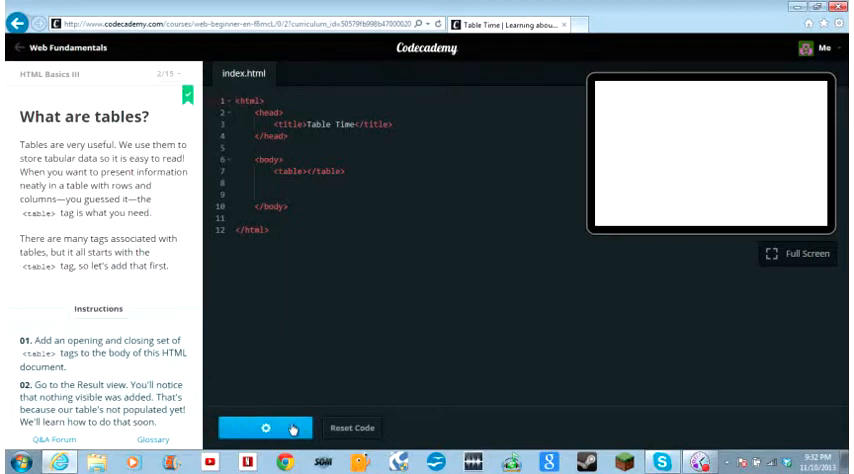
- Submit the table with two added <tr></tr> rows on lines 11 and 12, giving three rows
left_click(263, 427)
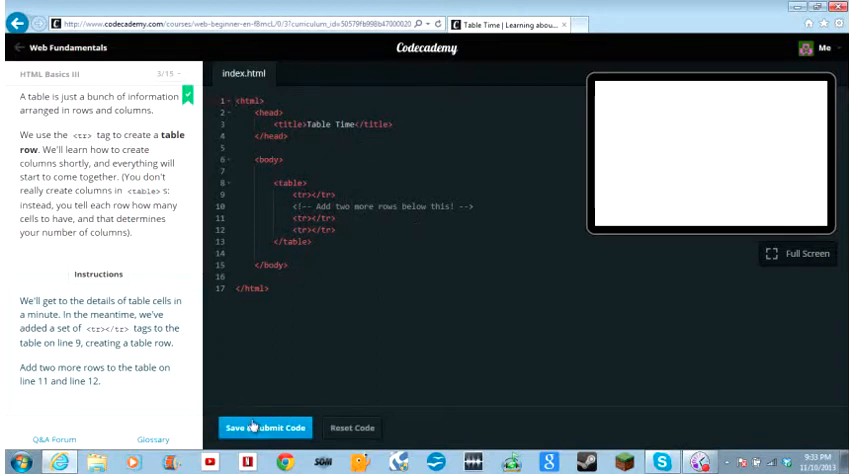
left_click(264, 427)
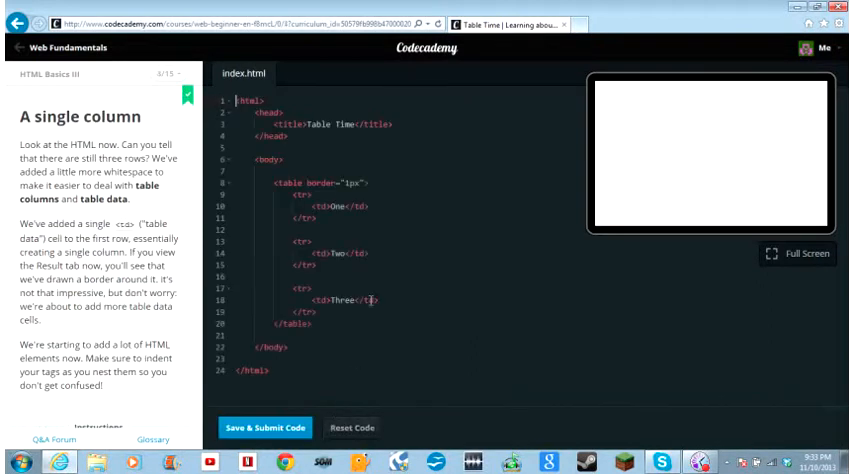
- Submit the table after adding <td>Two</td> and <td>Three</td> to rows two and three
left_click(263, 427)
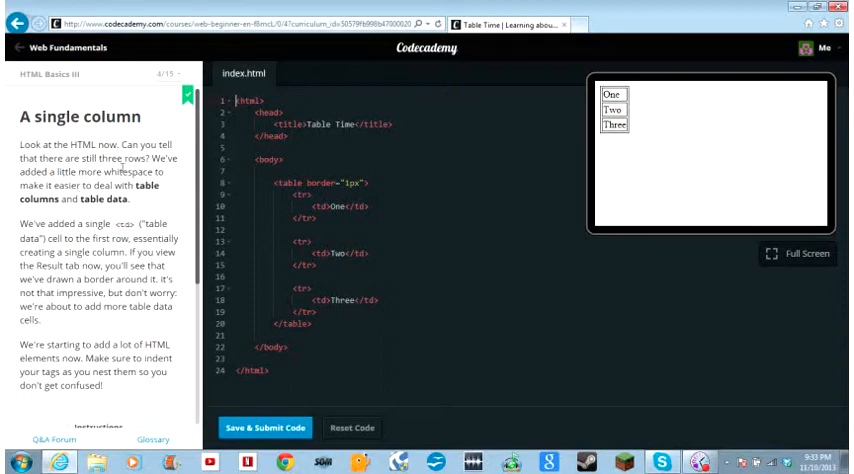
mouse_move(147, 203)
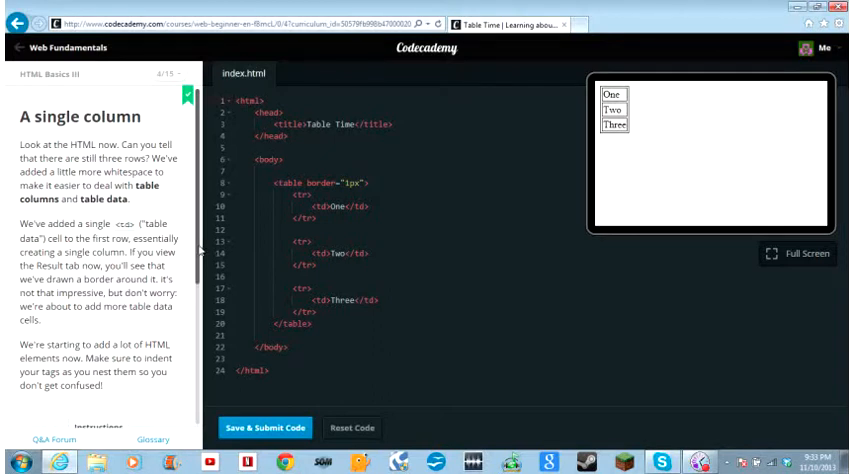
scroll("down", 3)
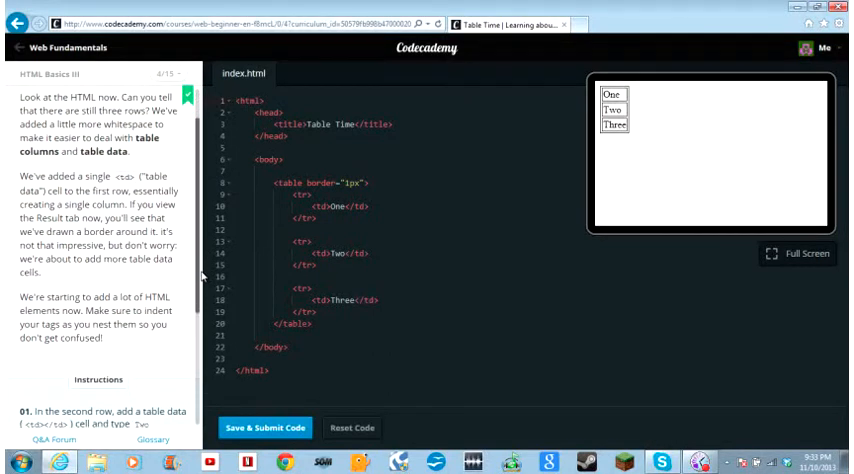
scroll("down", 3)
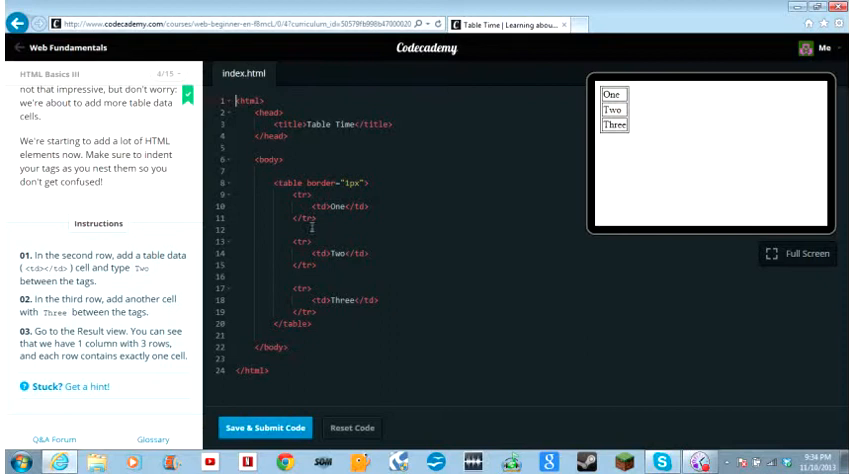
left_click(263, 427)
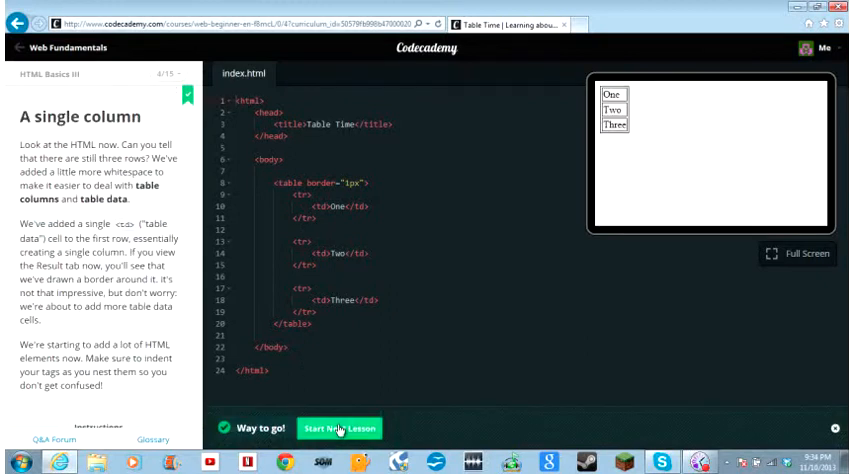
- Open lesson 5, add <td>1897</td> and <td>1935</td> cells, and submit the two-column table
left_click(340, 427)
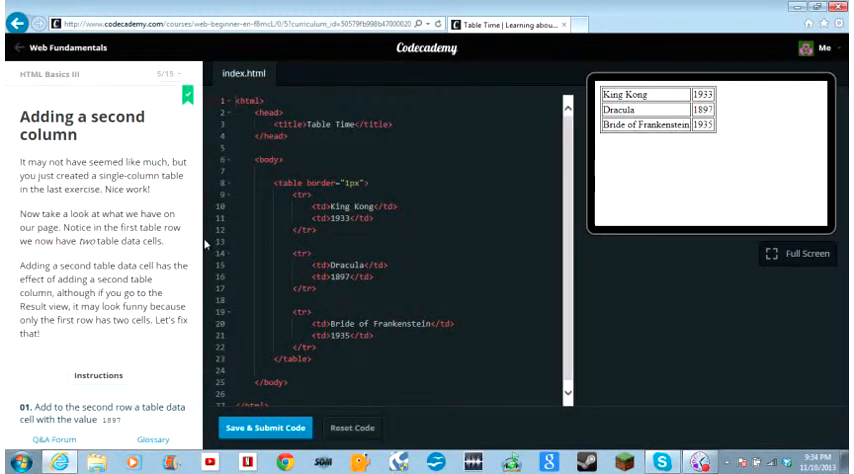
scroll("down", 3)
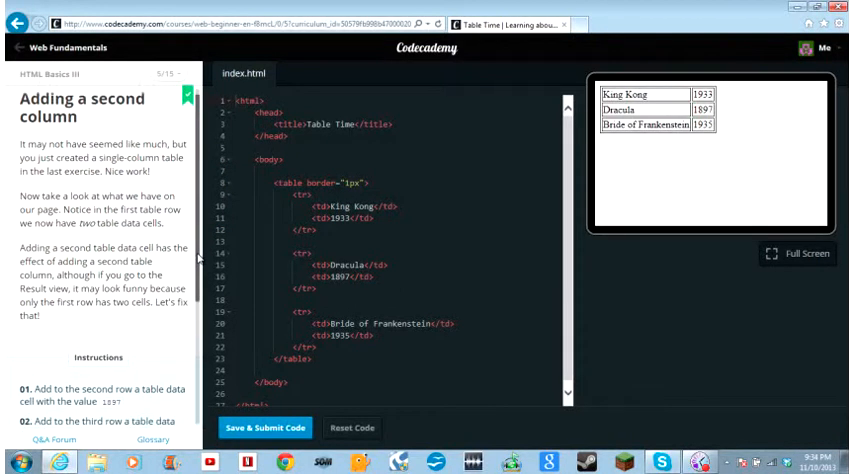
scroll("down", 3)
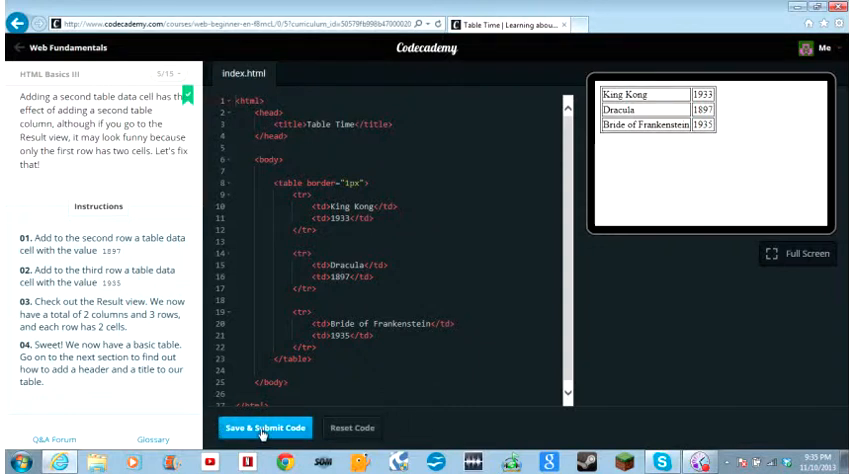
left_click(264, 427)
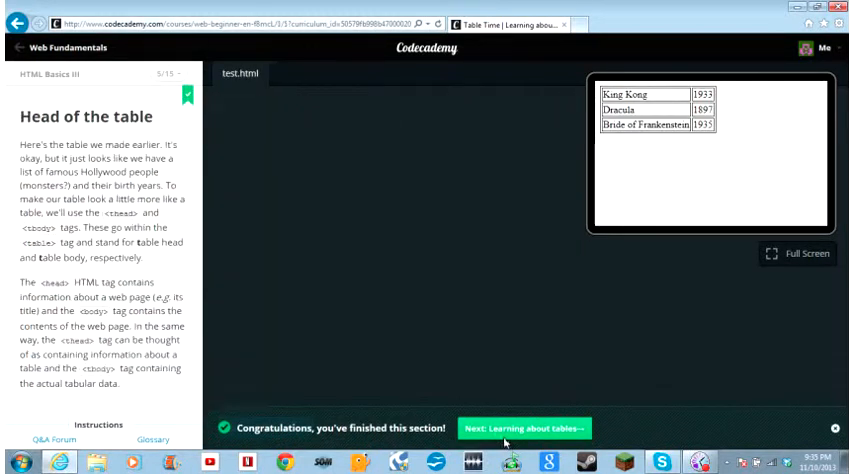
- Open lesson 6, 'Head of the table', and wrap the three movie rows in <tbody></tbody>
left_click(521, 427)
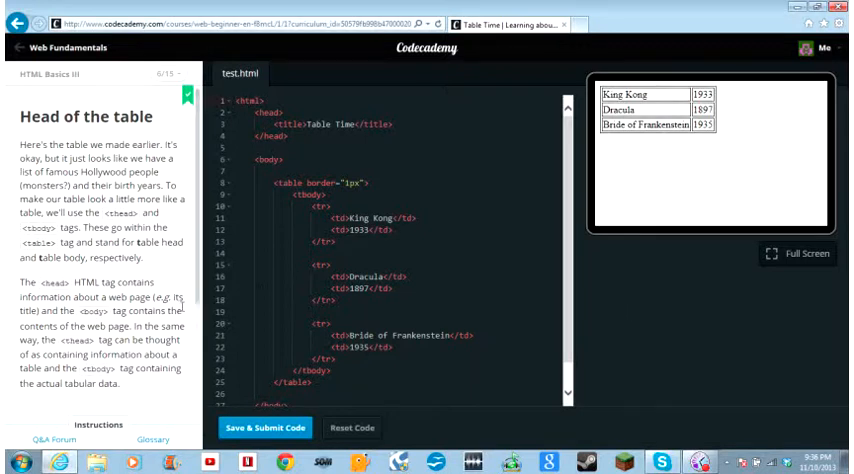
scroll("down", 3)
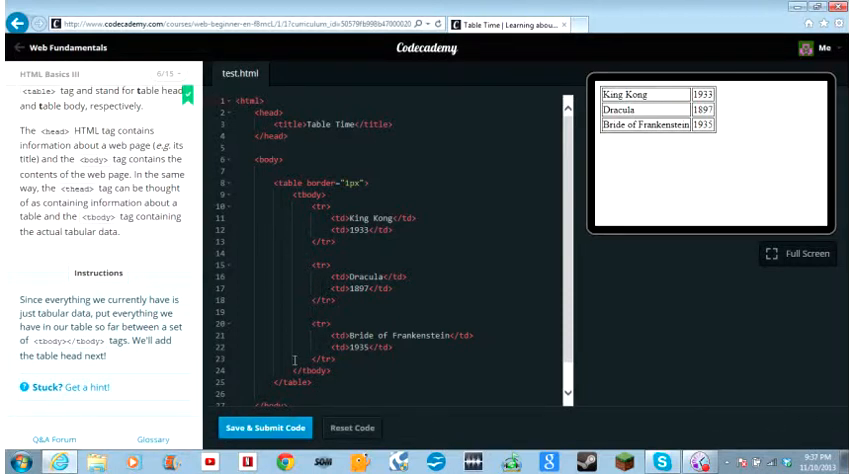
- Submit the tbody version and view lesson 7's thead table
left_click(264, 427)
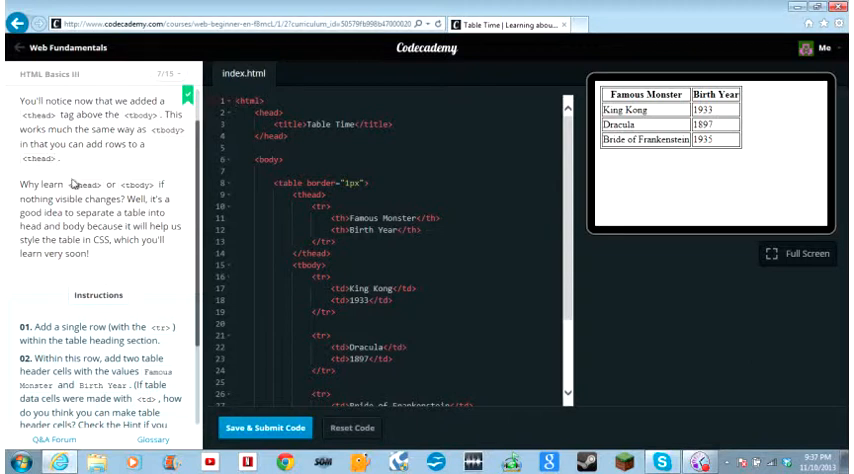
mouse_move(86, 195)
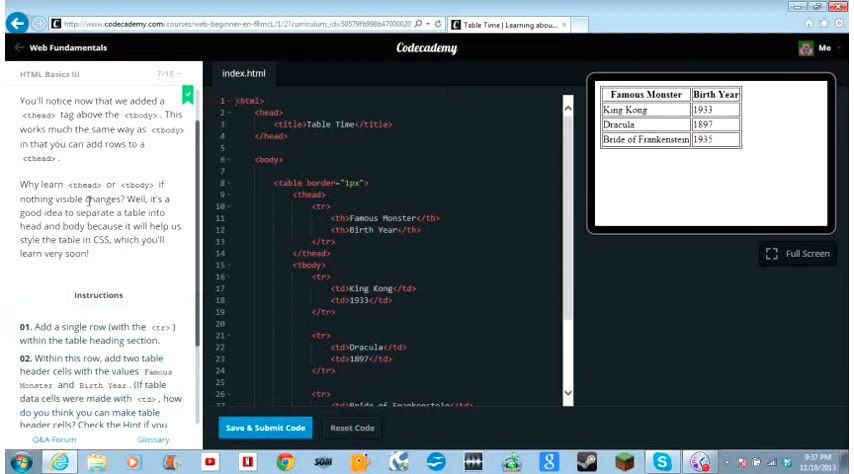
mouse_move(198, 247)
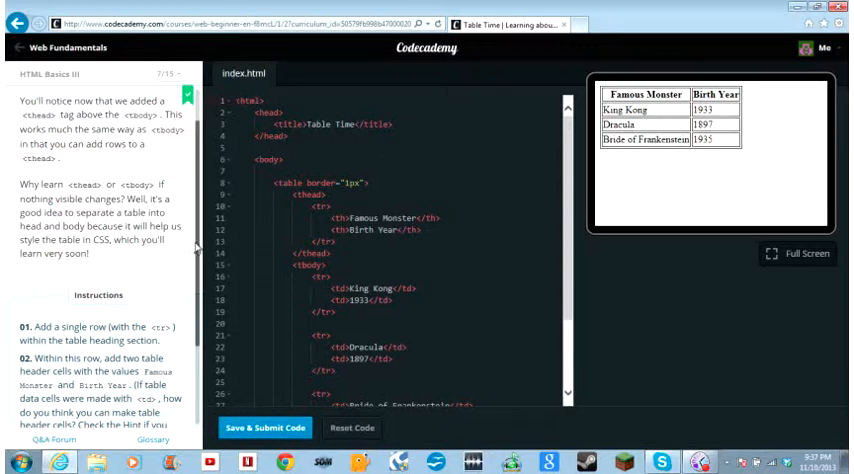
- Review the table head row with Famous Monster and Birth Year <th> cells
scroll("down", 3)
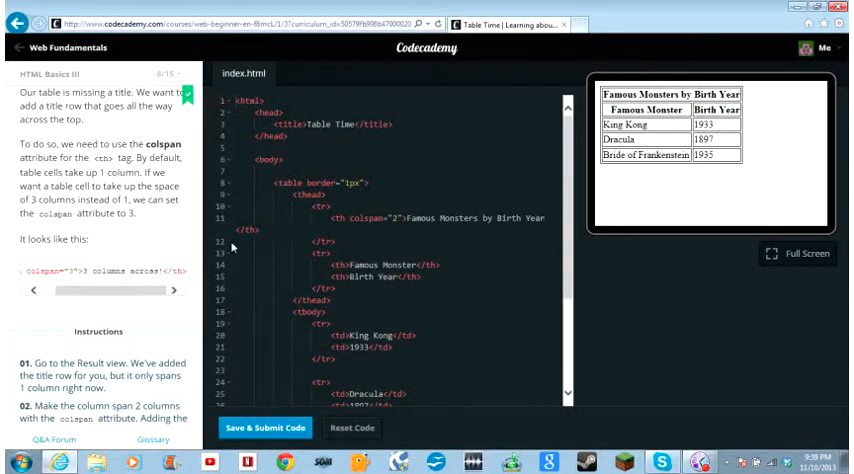
- Add colspan="2" to the 'Famous Monsters by Birth Year' <th> and submit
scroll("down", 3)
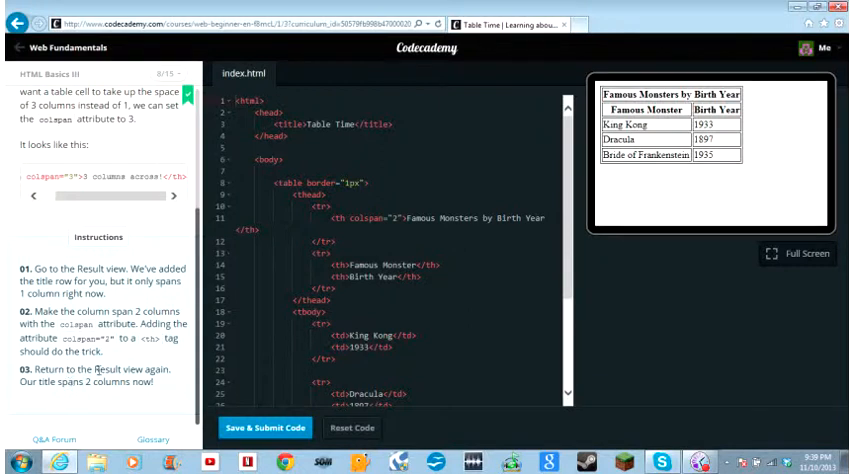
left_click(277, 427)
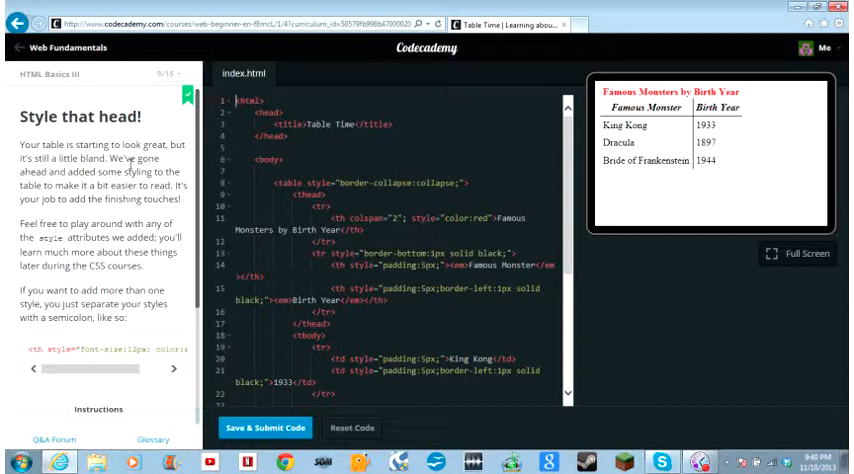
- Submit the table with style="color:red" on the title and <em>-wrapped column labels
scroll("down", 3)
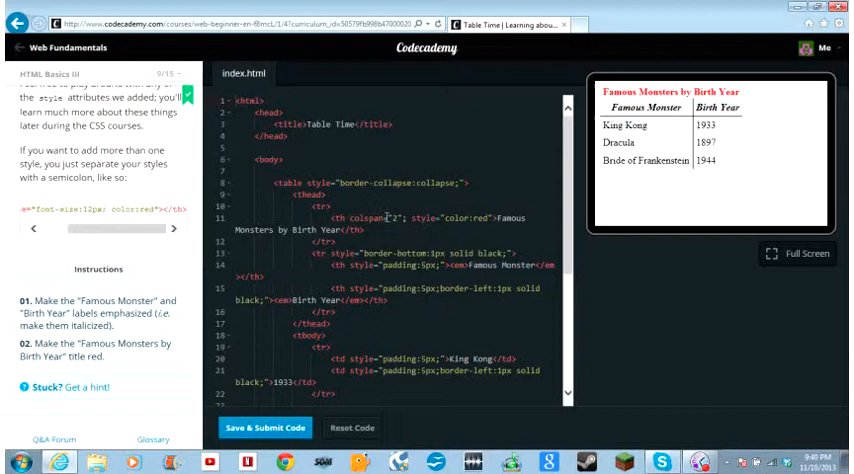
left_click(264, 427)
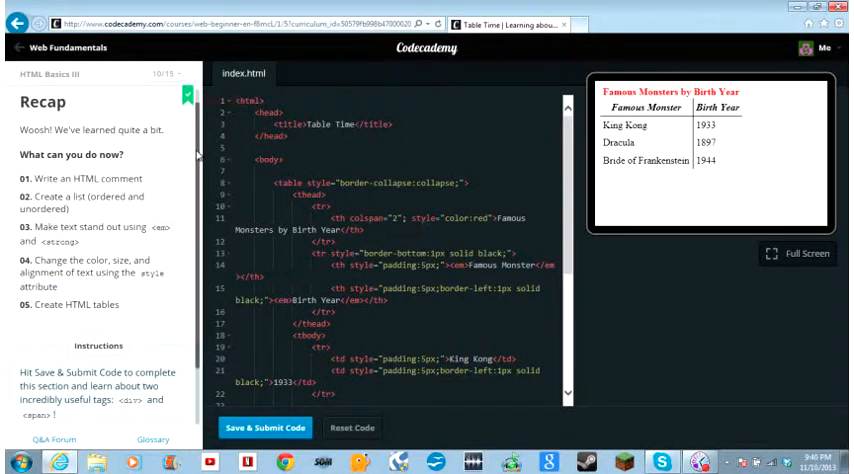
- Submit the Recap exercise and go on to 'Next: Better tables'
scroll("down", 3)
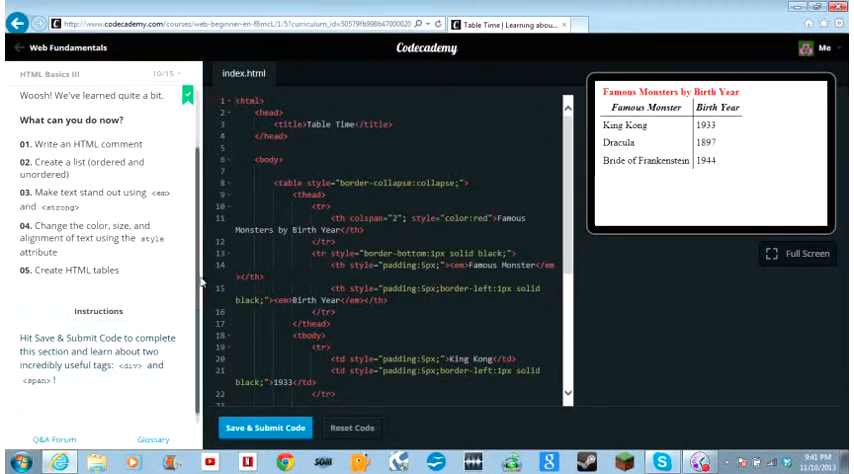
mouse_move(170, 352)
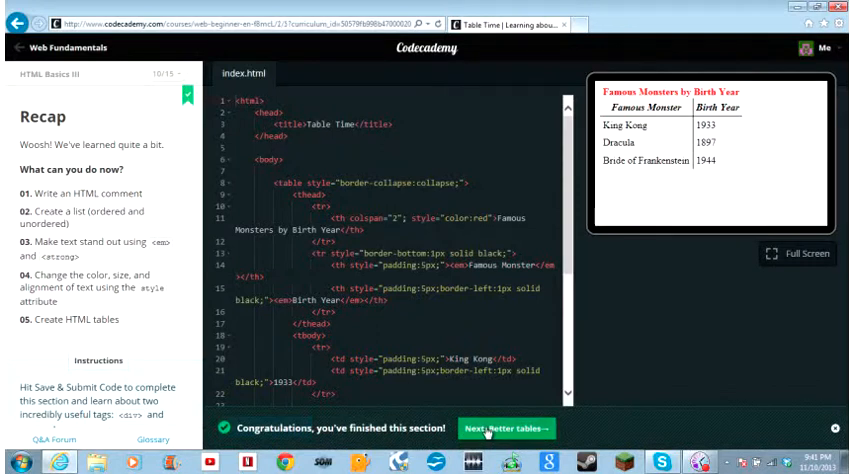
left_click(512, 427)
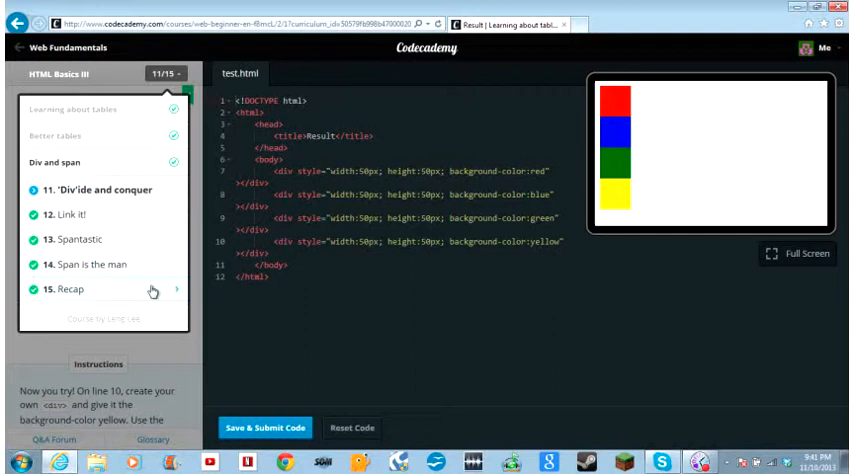
- Jump to the Div and span Recap exercise and scroll through lesson 11's div explanation
left_click(100, 170)
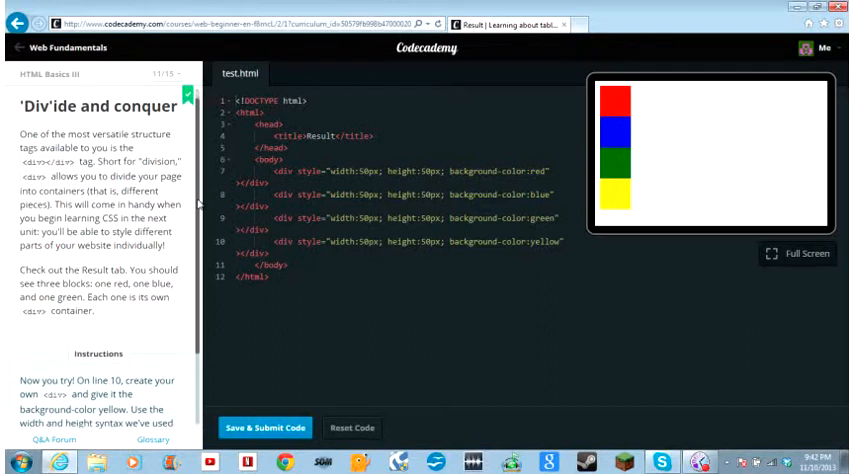
scroll("down", 3)
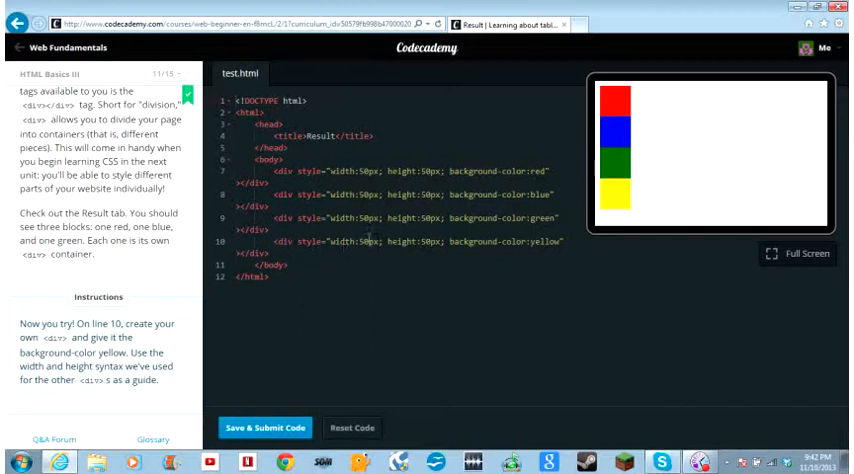
mouse_move(600, 198)
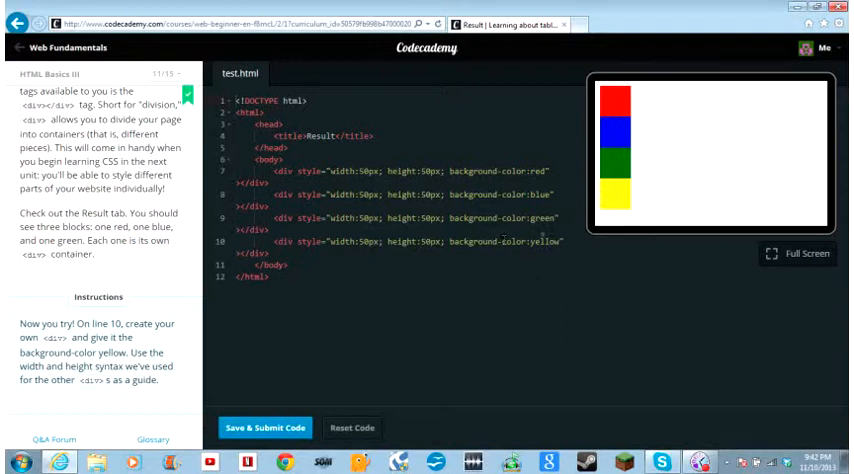
mouse_move(610, 184)
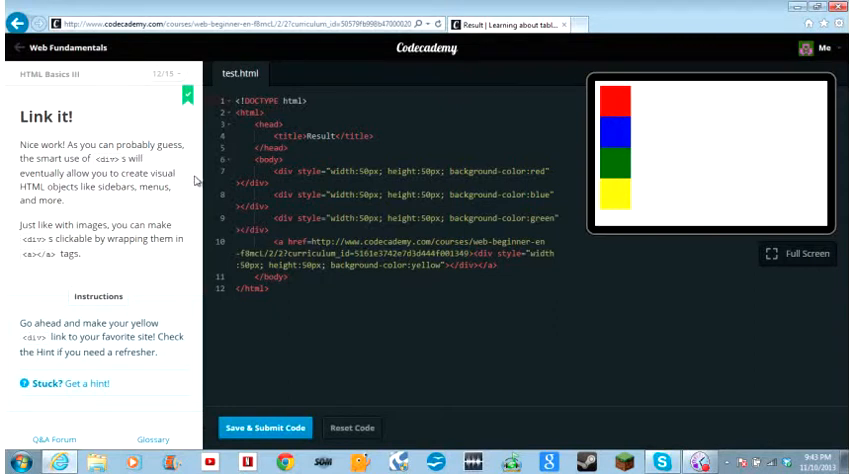
mouse_move(167, 205)
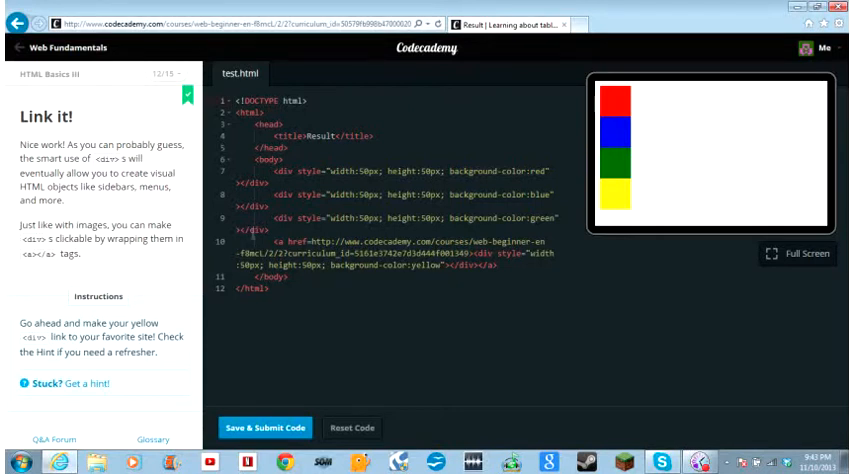
mouse_move(618, 183)
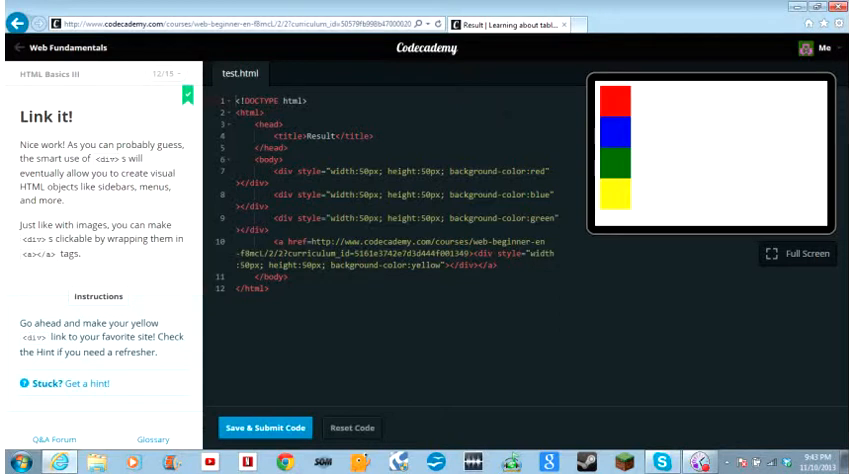
- Submit the yellow div wrapped in an <a href> link and continue to lesson 13
left_click(262, 427)
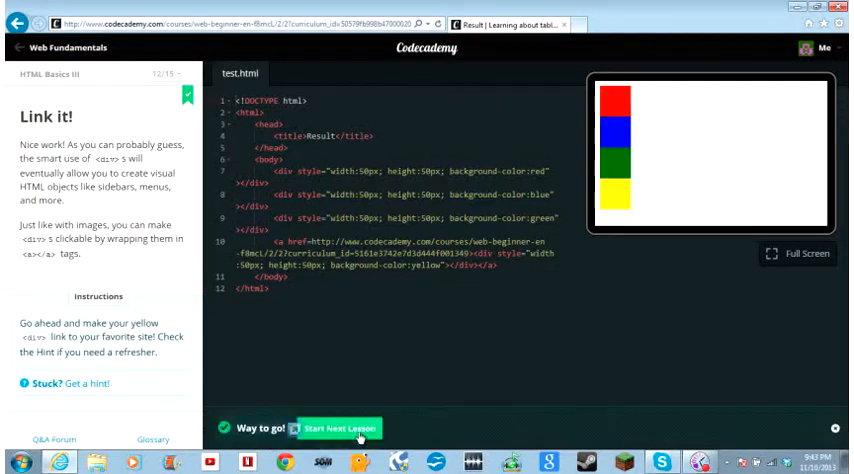
left_click(337, 427)
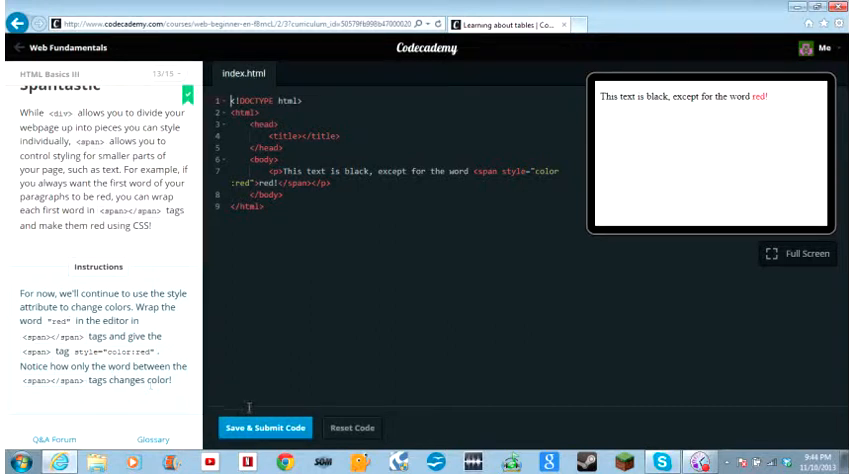
- Submit the word red wrapped in a color:red span and advance to lesson 14
left_click(264, 427)
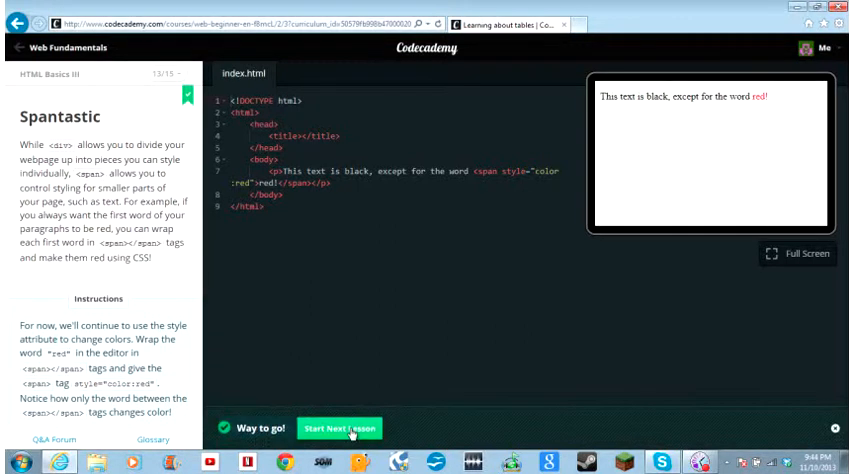
left_click(340, 427)
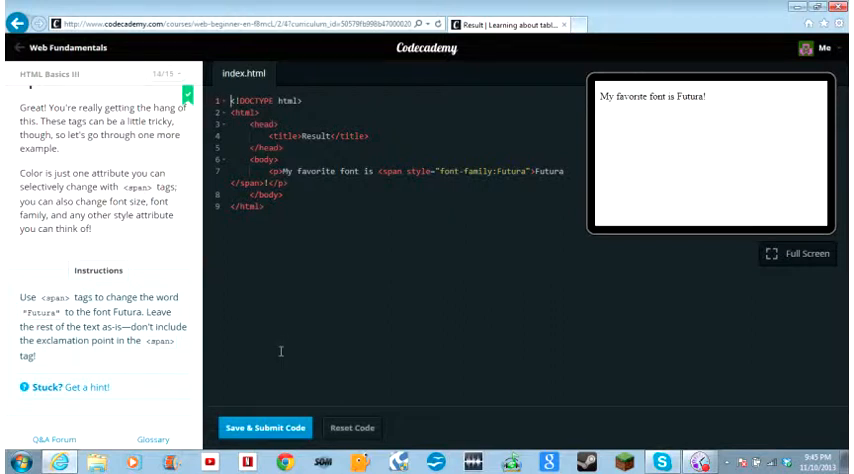
- Submit the word Futura wrapped in a font-family:Futura span
left_click(264, 427)
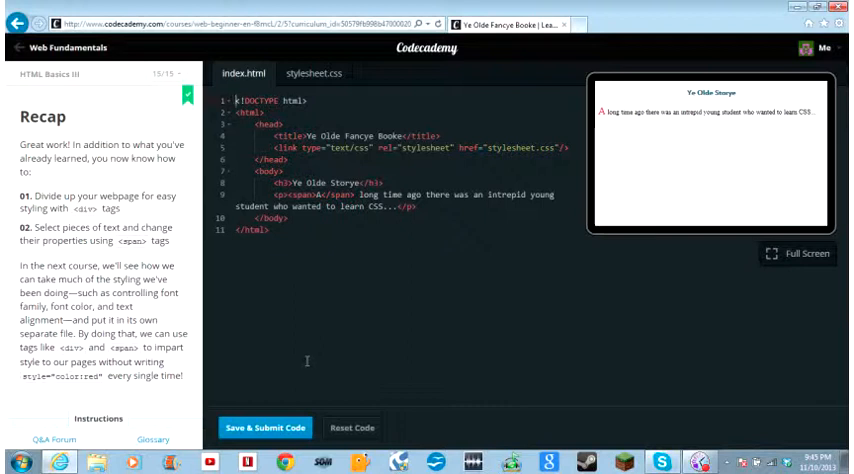
mouse_move(693, 163)
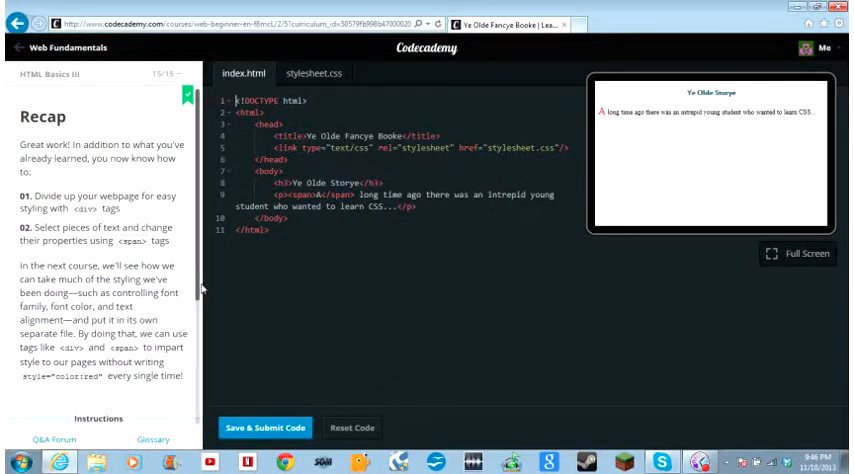
- Scroll through the Ye Olde Storye Recap instructions
scroll("down", 3)
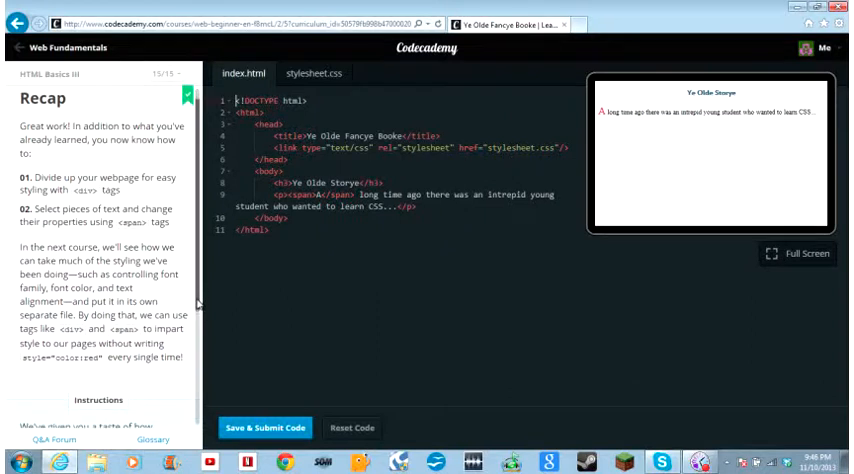
scroll("down", 3)
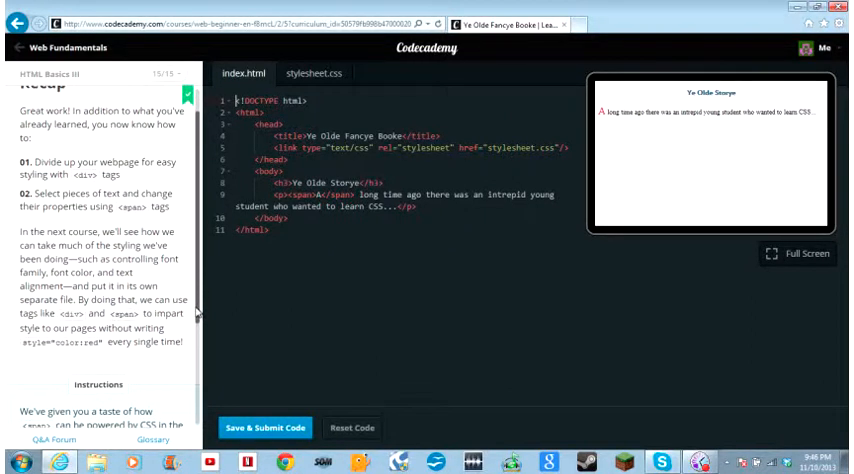
scroll("down", 3)
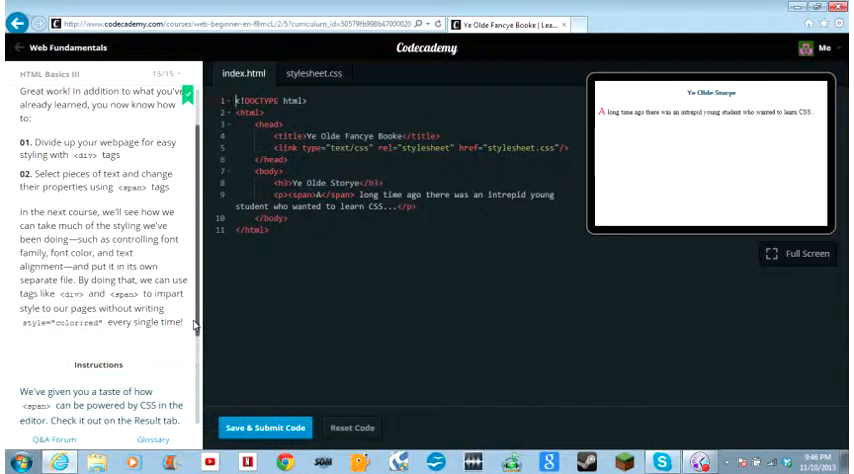
scroll("down", 3)
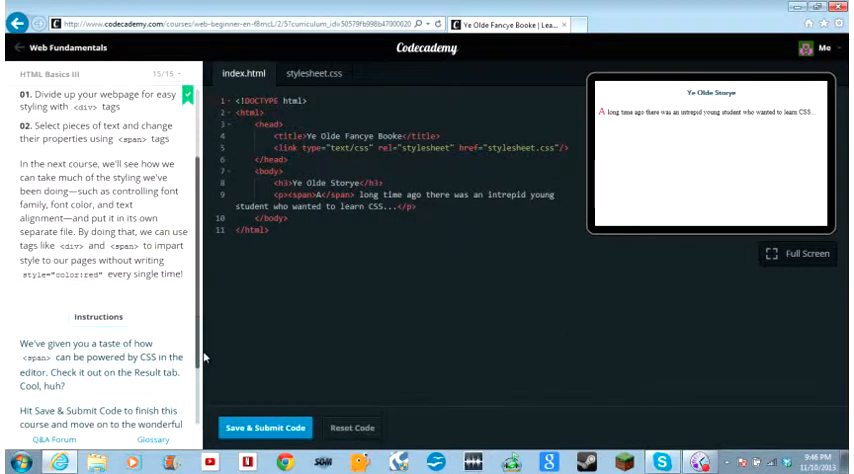
scroll("down", 3)
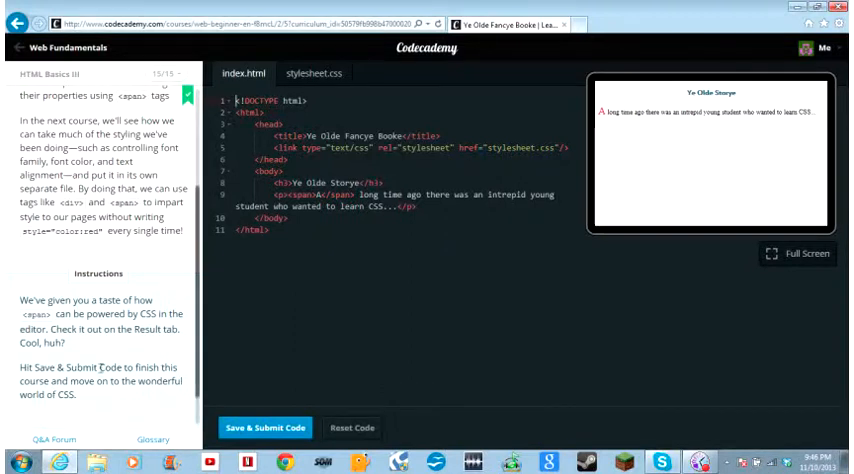
- View stylesheet.css's p, h3 and span rules, then submit the Recap to finish the course
left_click(316, 73)
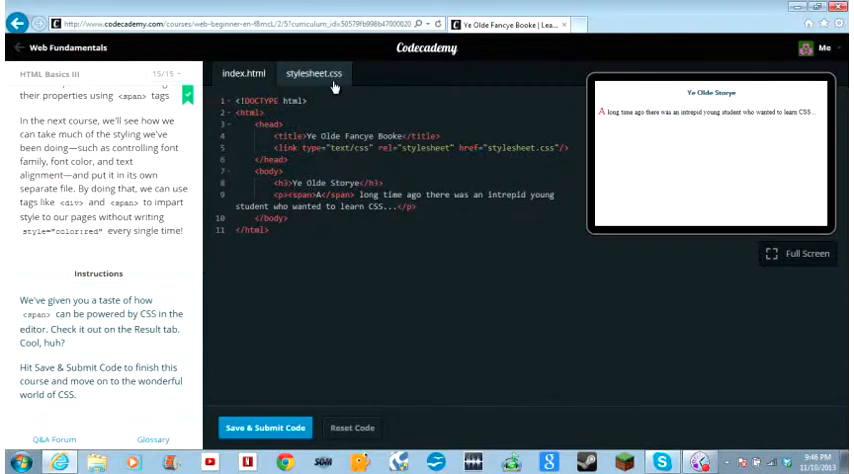
left_click(314, 72)
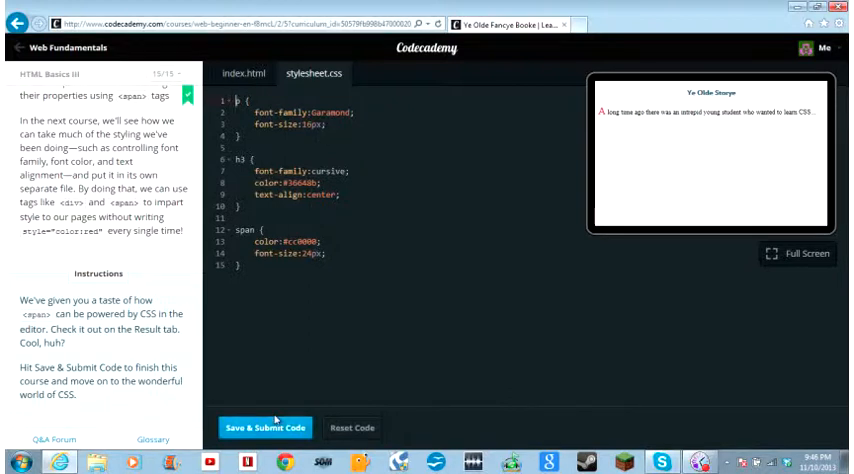
left_click(265, 427)
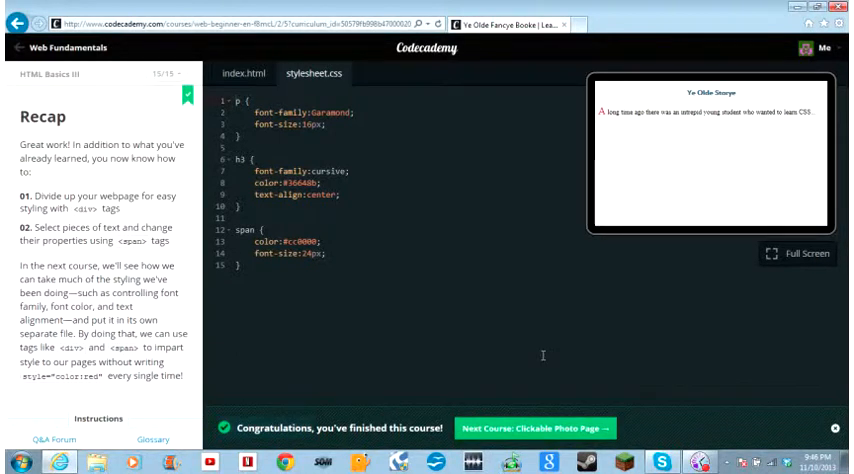
mouse_move(690, 425)
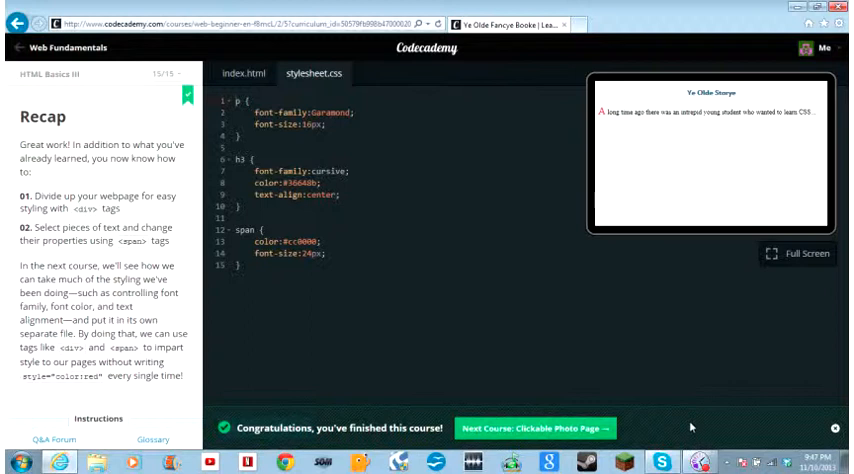
mouse_move(692, 437)
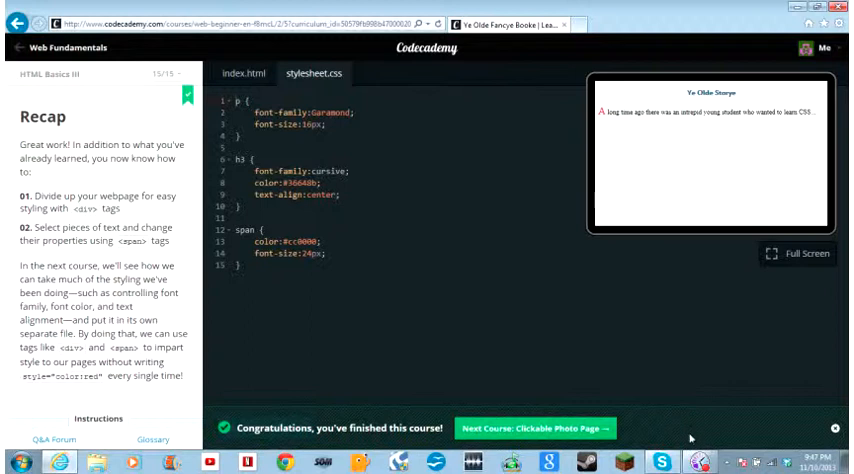